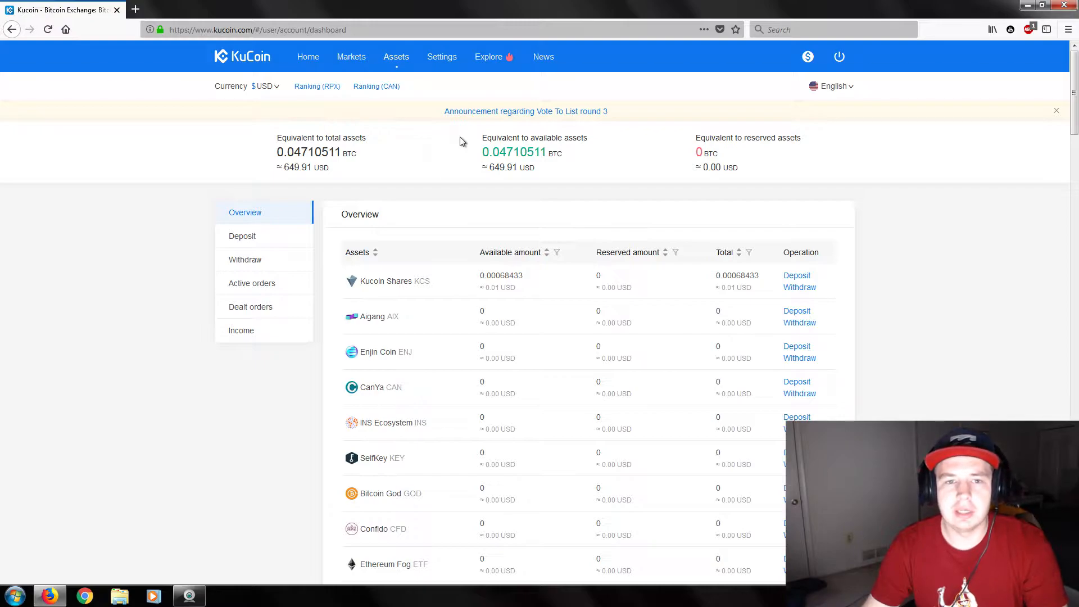
{"action": "mouse_move", "coordinate": [453, 143]}
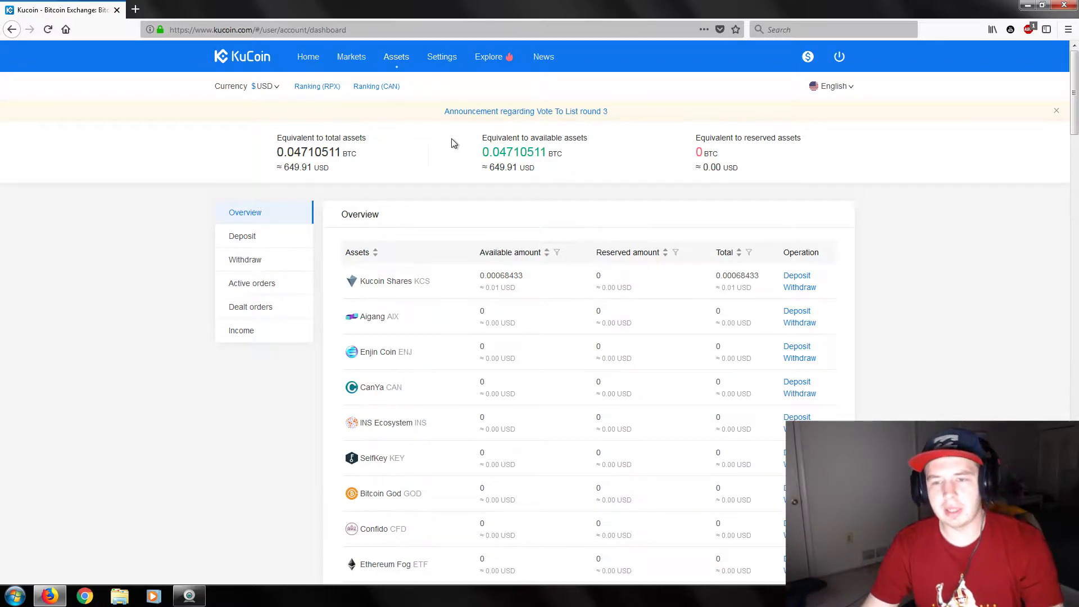
{"action": "mouse_move", "coordinate": [267, 77]}
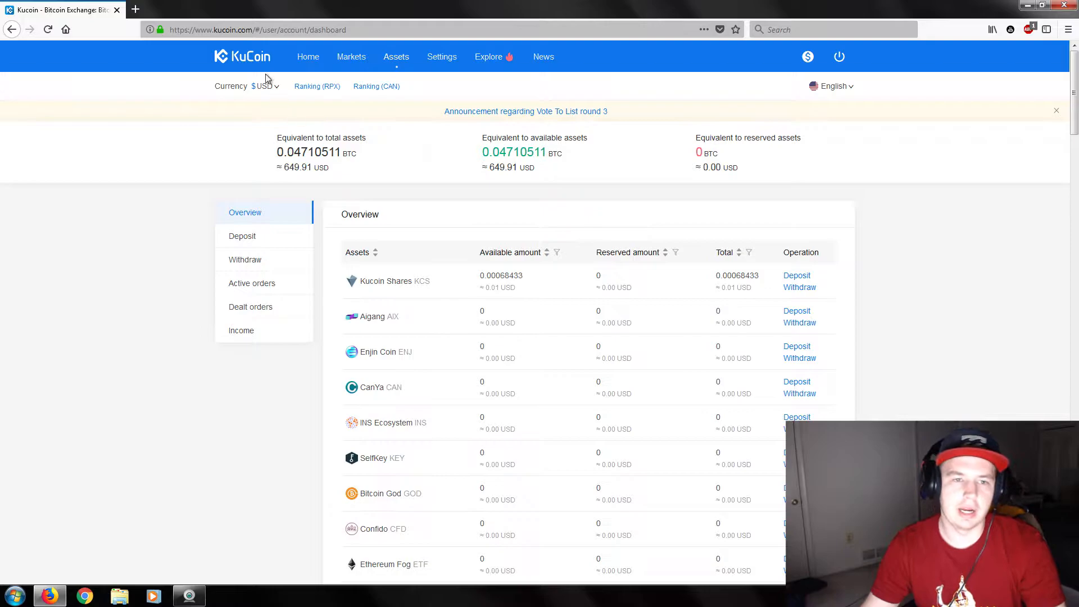
{"action": "mouse_move", "coordinate": [496, 149]}
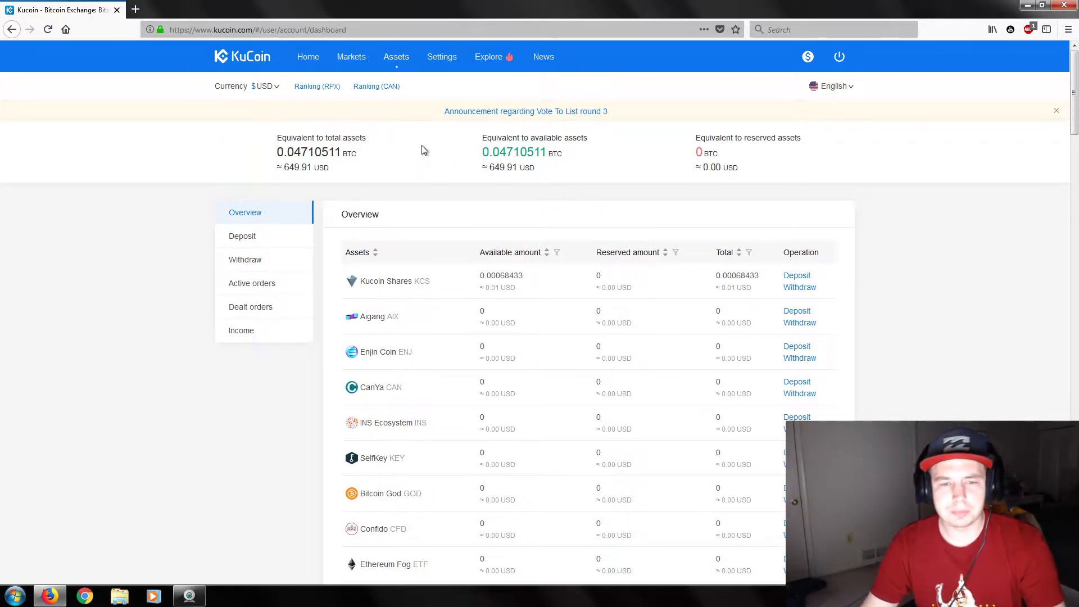
{"action": "mouse_move", "coordinate": [409, 153]}
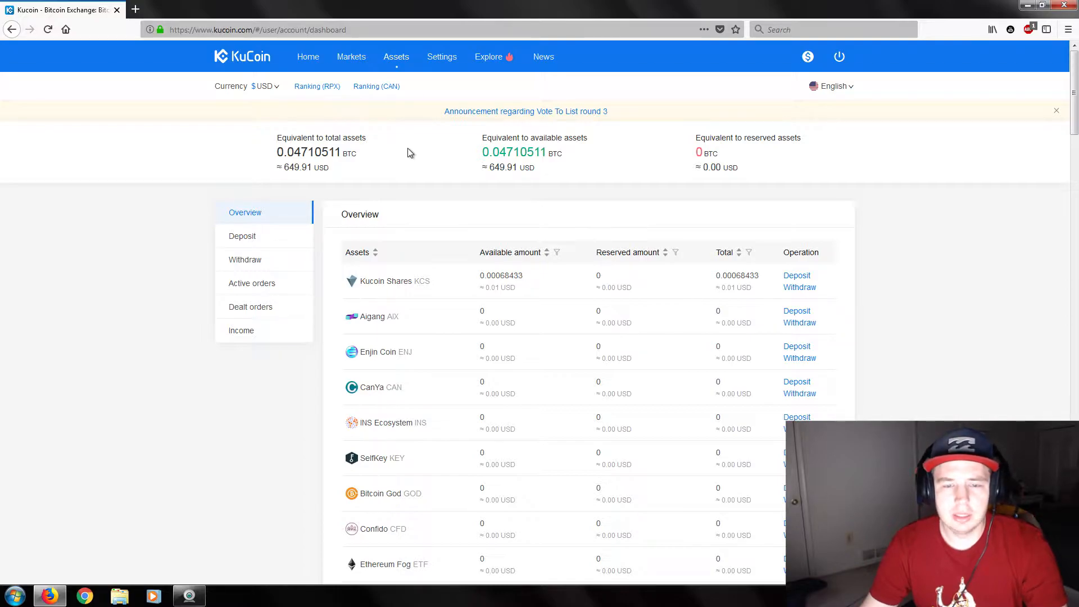
{"action": "mouse_move", "coordinate": [418, 150]}
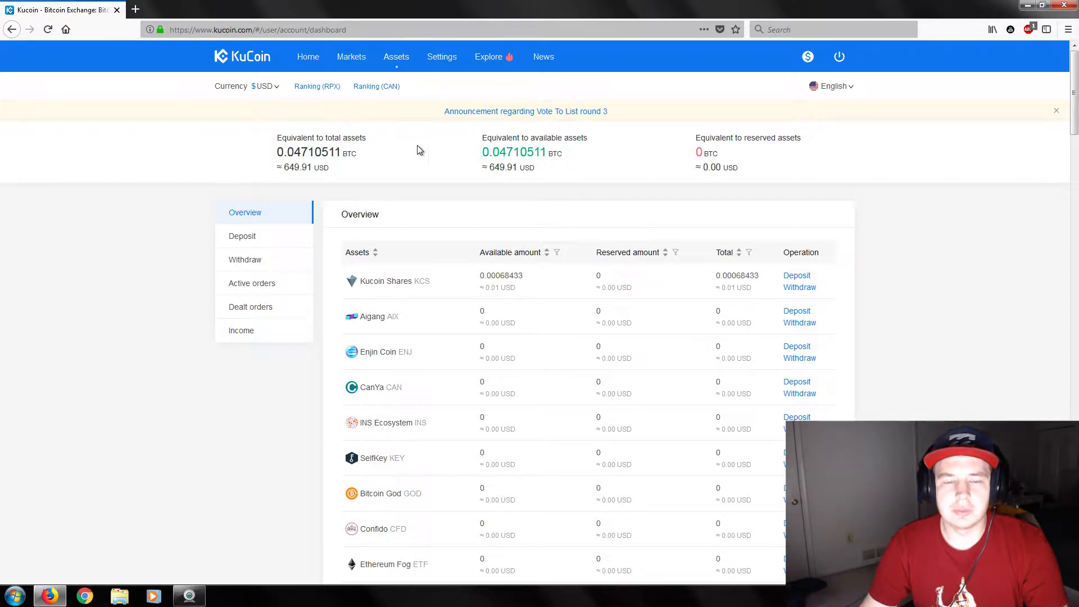
{"action": "mouse_move", "coordinate": [455, 159]}
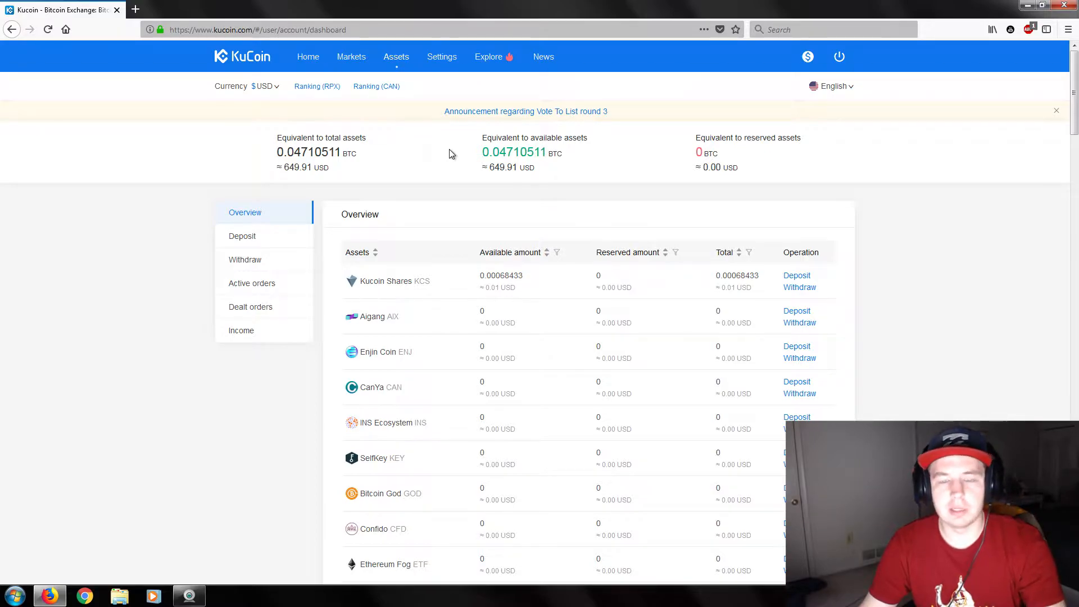
{"action": "mouse_move", "coordinate": [380, 169]}
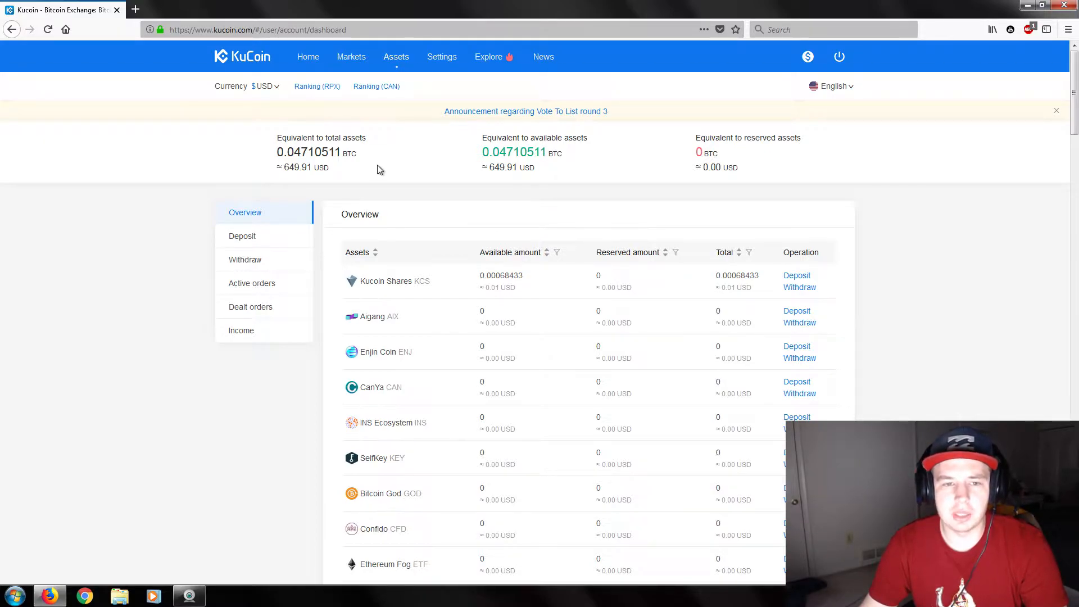
{"action": "mouse_move", "coordinate": [592, 238]}
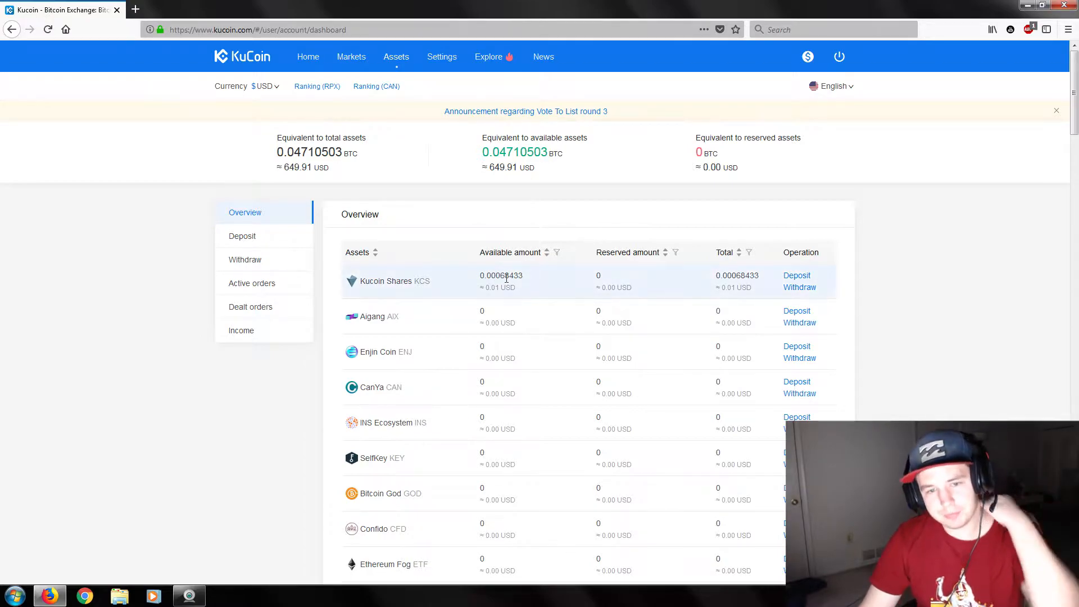
{"action": "mouse_move", "coordinate": [553, 201]}
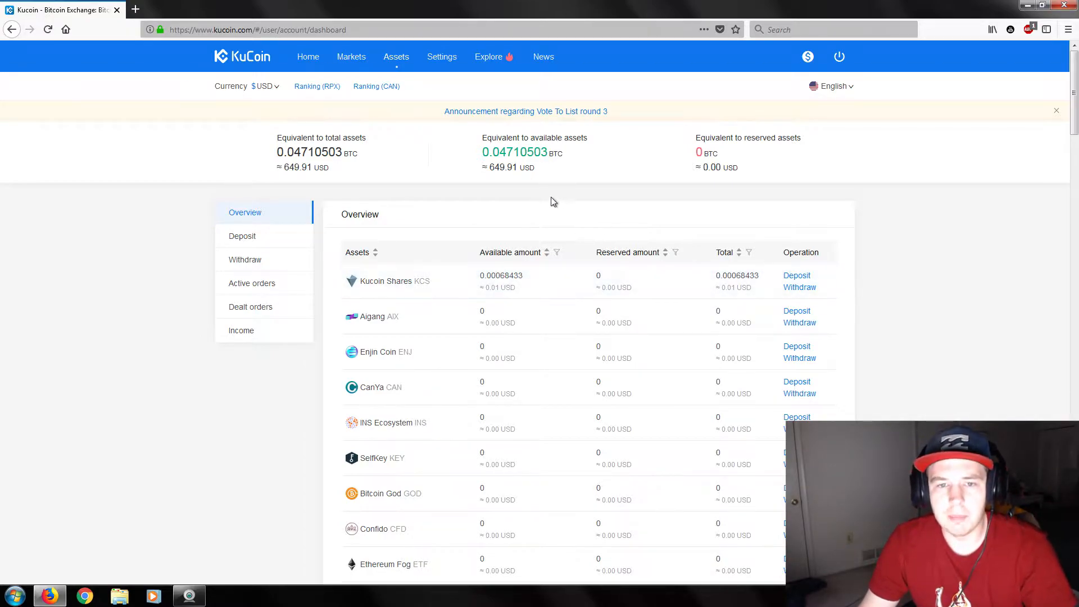
{"action": "mouse_move", "coordinate": [524, 188]}
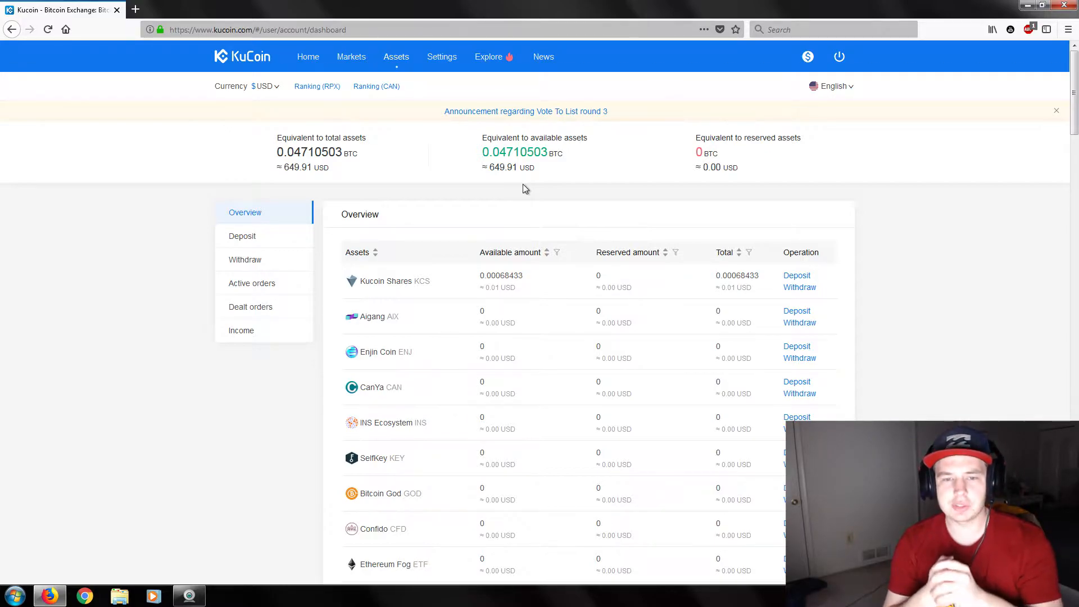
{"action": "mouse_move", "coordinate": [519, 201]}
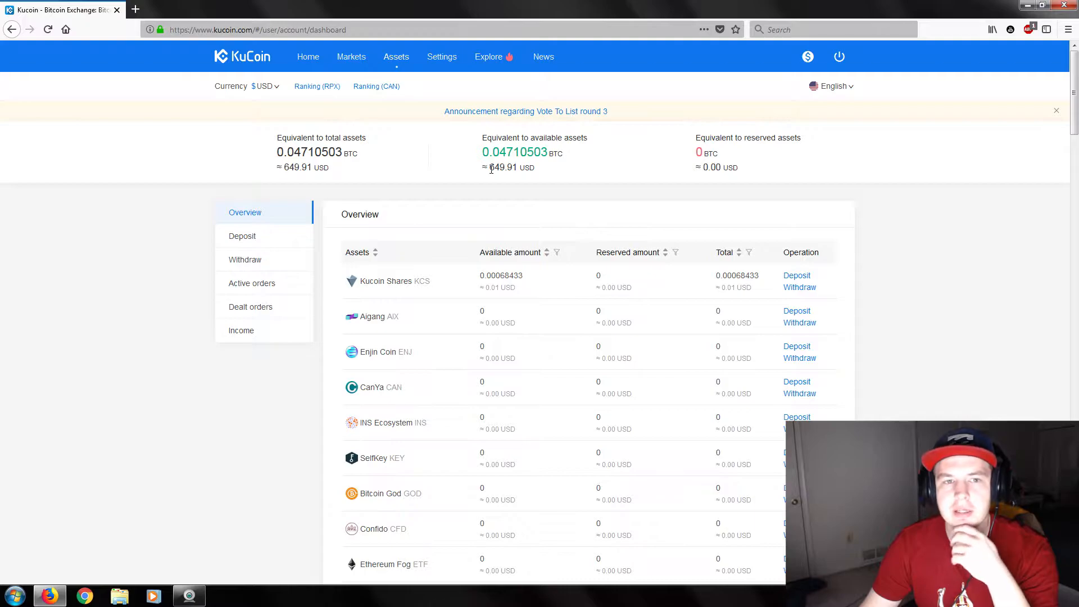
{"action": "mouse_move", "coordinate": [517, 190]}
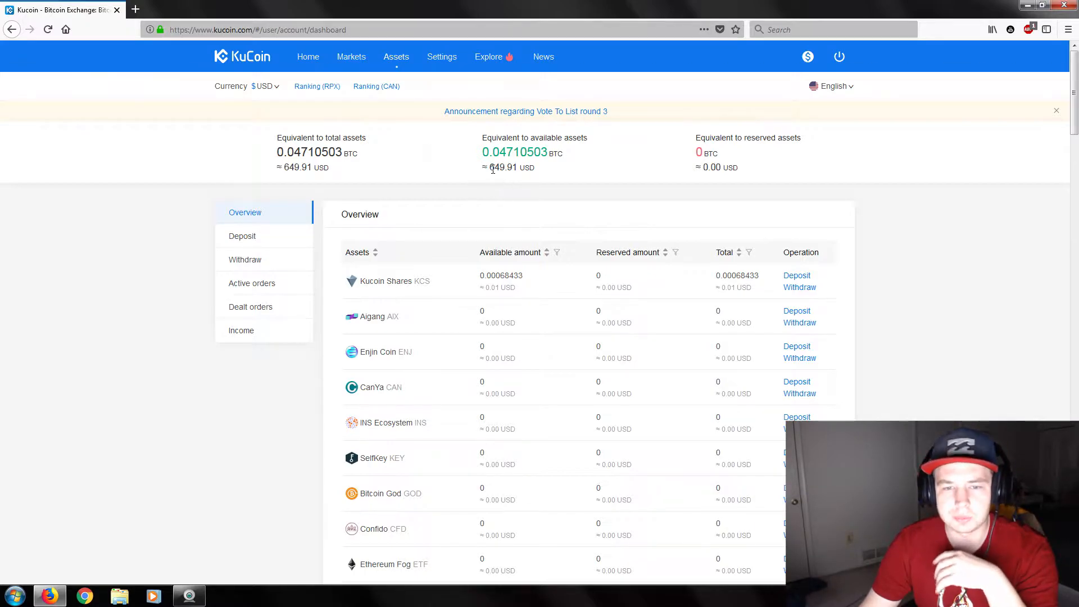
{"action": "mouse_move", "coordinate": [501, 172]}
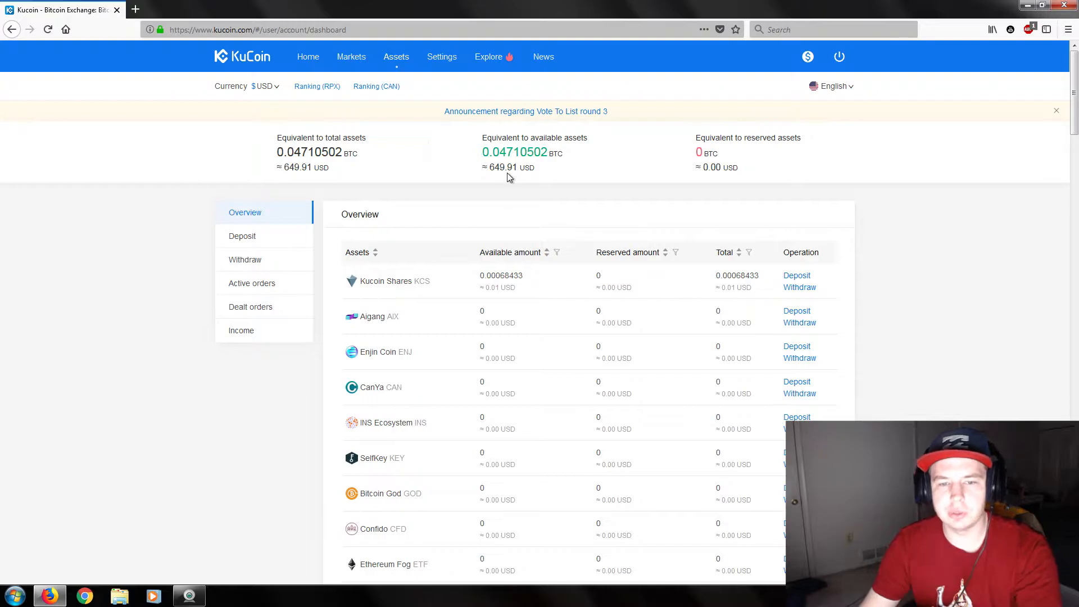
{"action": "mouse_move", "coordinate": [543, 190]}
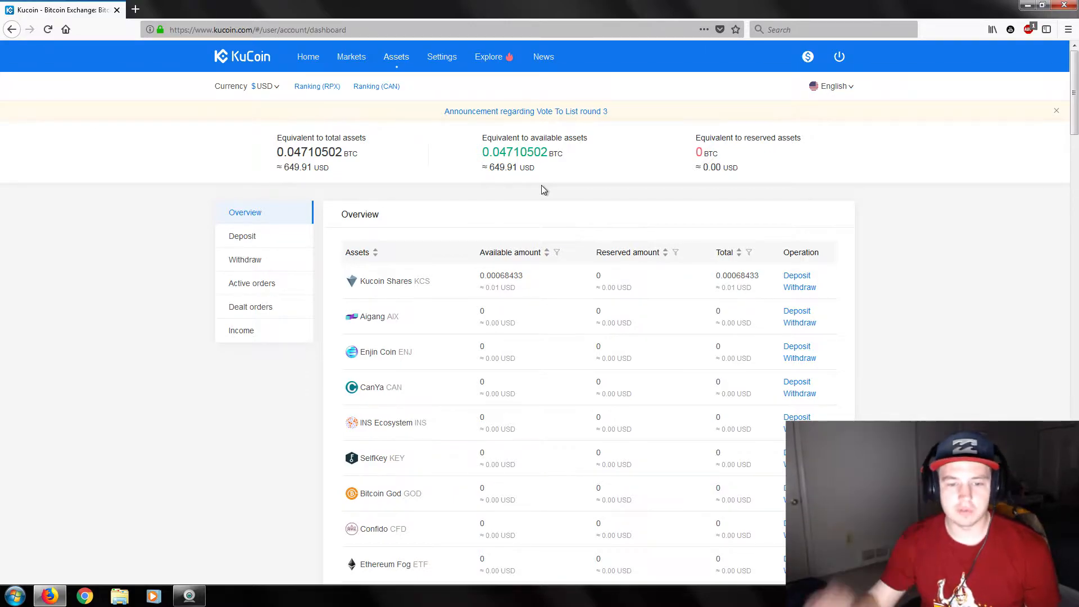
{"action": "mouse_move", "coordinate": [326, 368]}
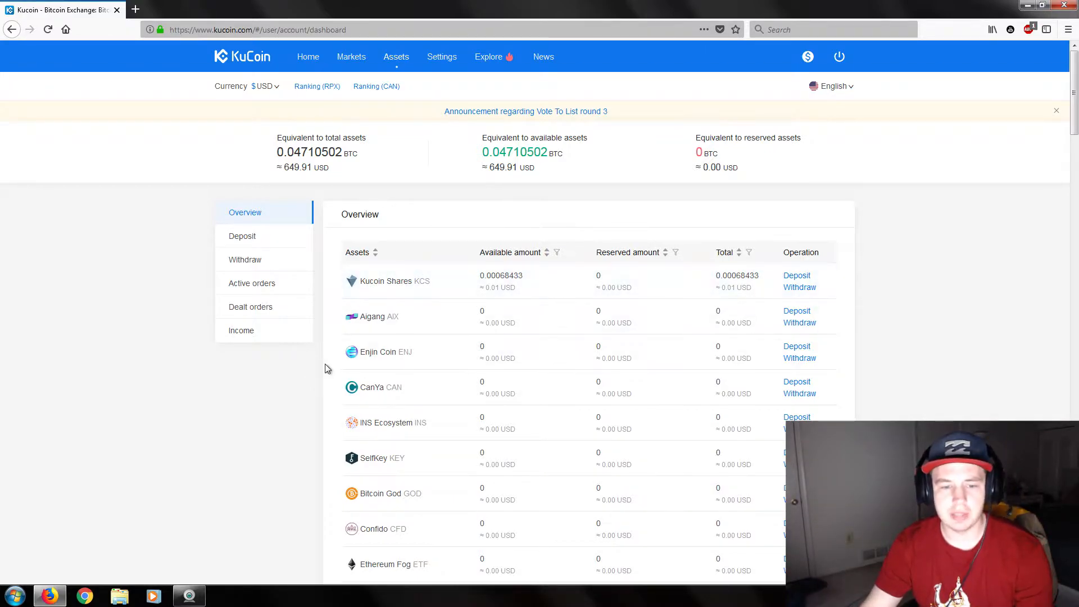
{"action": "scroll", "scroll_direction": "down", "scroll_amount": 3}
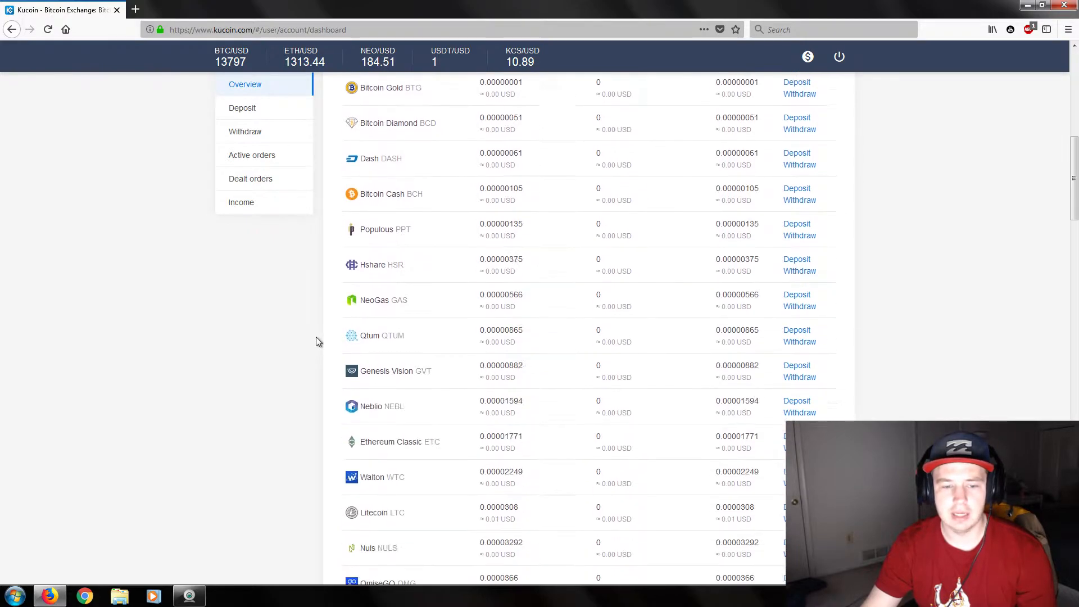
{"action": "scroll", "scroll_direction": "down", "scroll_amount": 3}
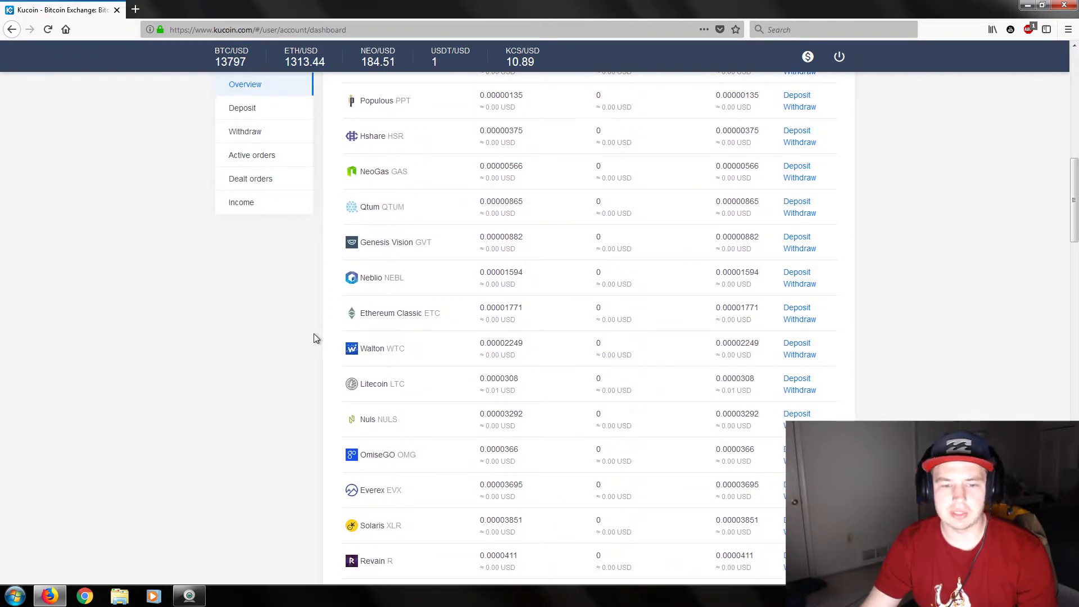
{"action": "scroll", "scroll_direction": "down", "scroll_amount": 3}
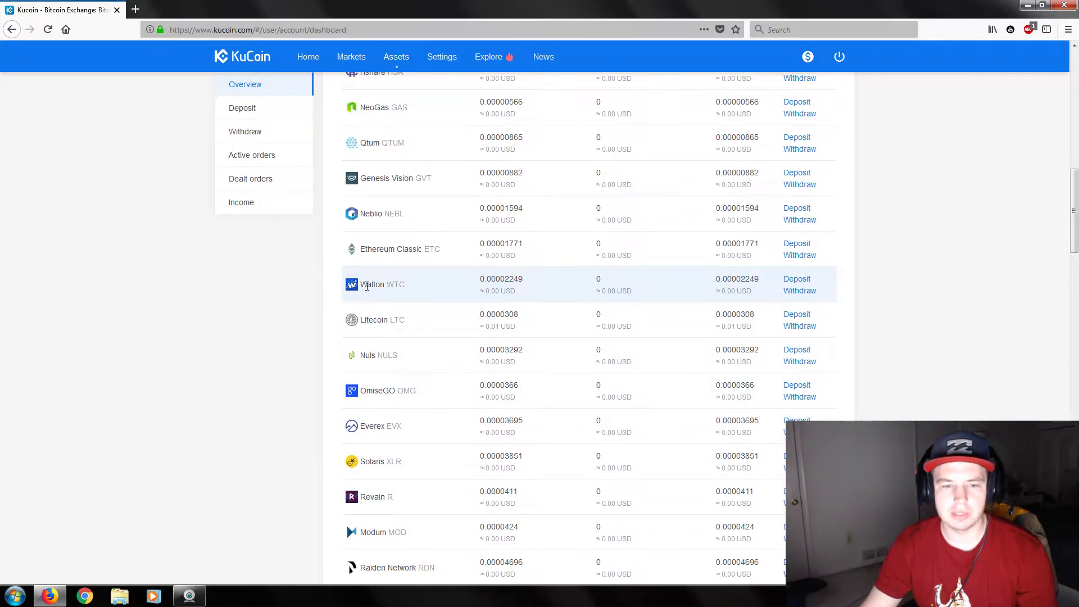
{"action": "scroll", "scroll_direction": "down", "scroll_amount": 3}
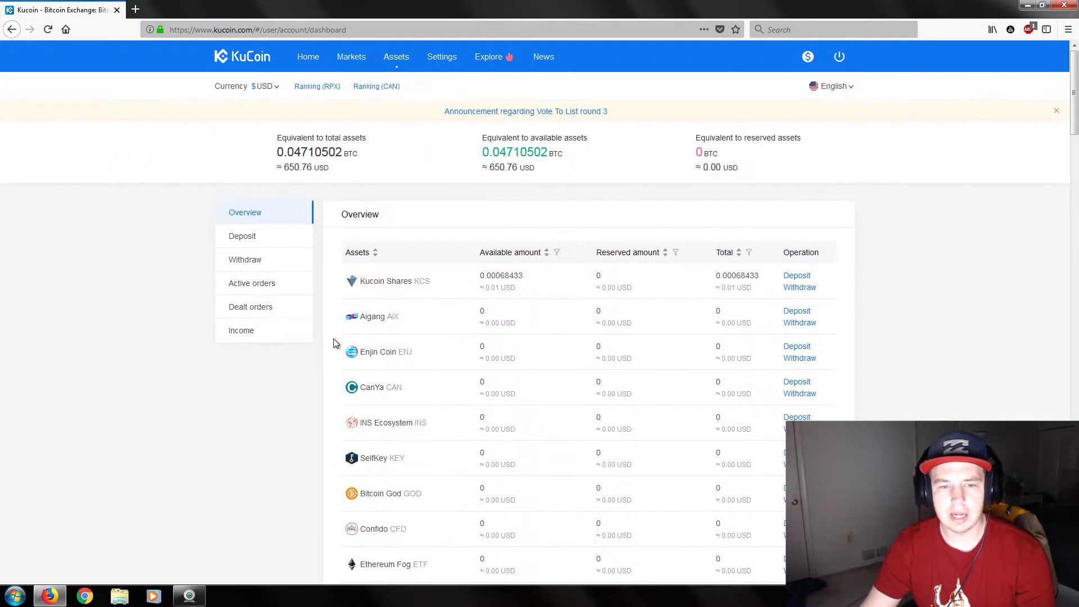
{"action": "mouse_move", "coordinate": [468, 217]}
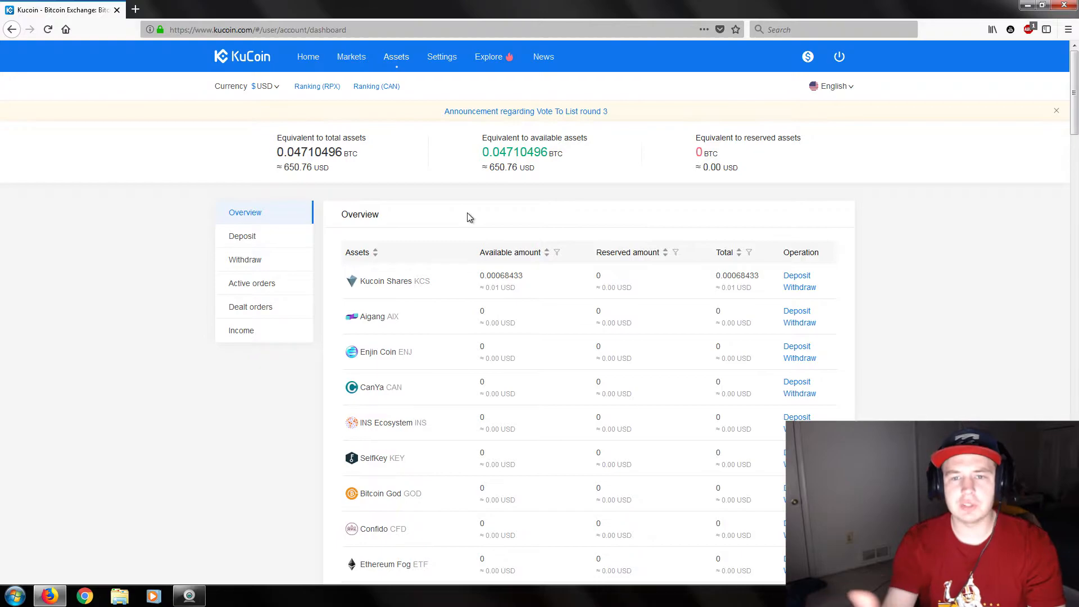
{"action": "scroll", "scroll_direction": "down", "scroll_amount": 3}
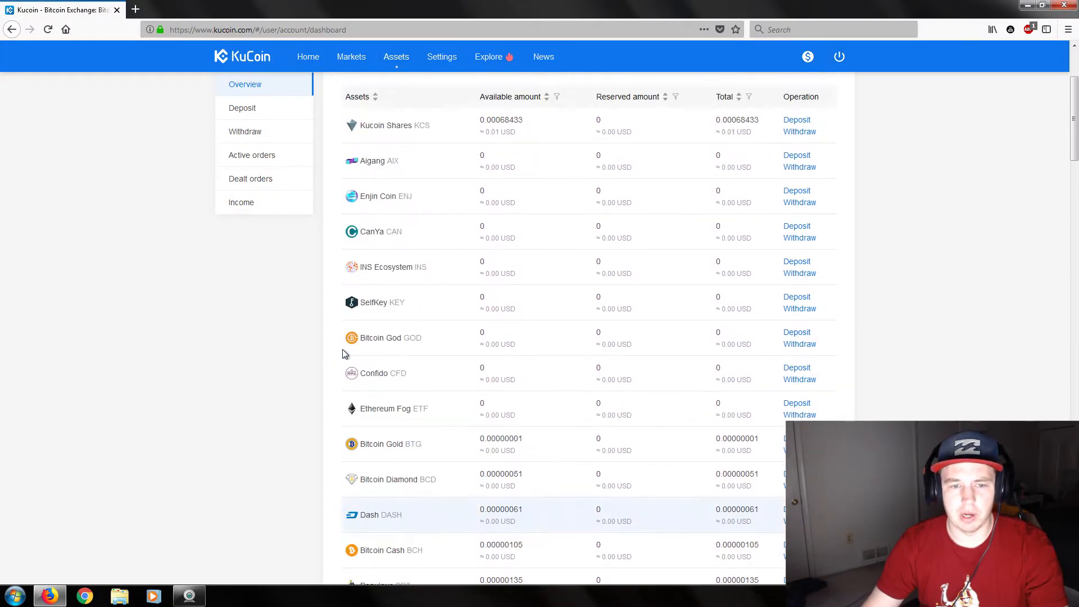
{"action": "scroll", "scroll_direction": "up", "scroll_amount": 3}
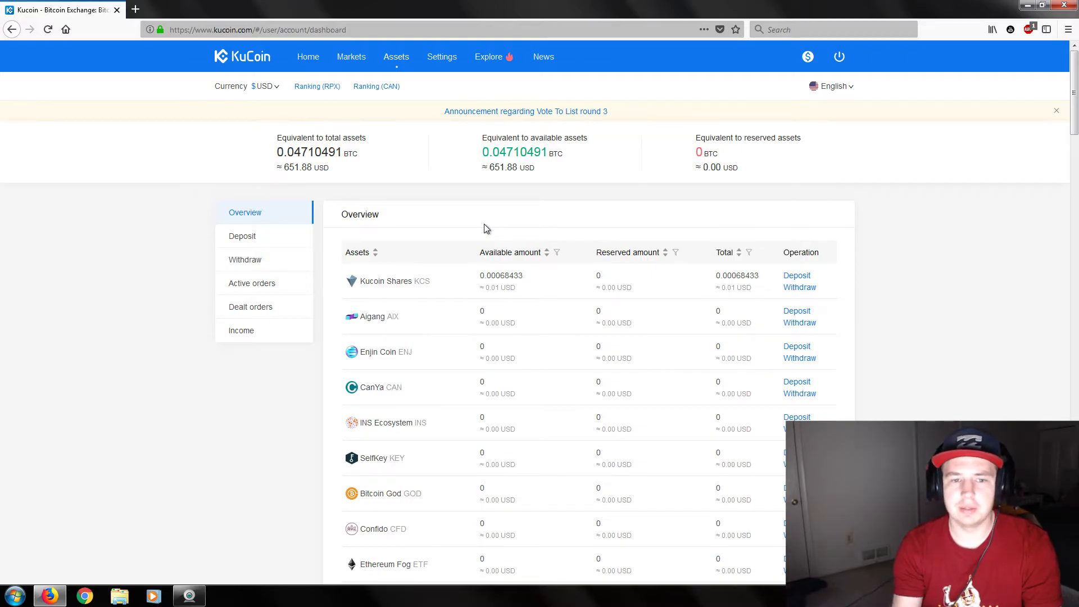
{"action": "mouse_move", "coordinate": [488, 171]}
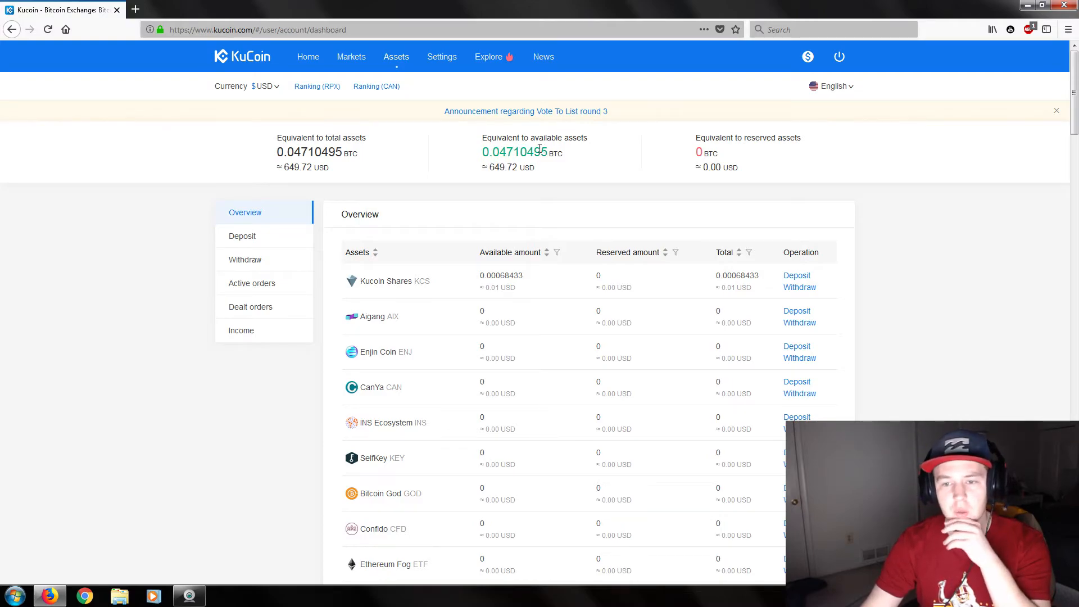
{"action": "mouse_move", "coordinate": [493, 184]}
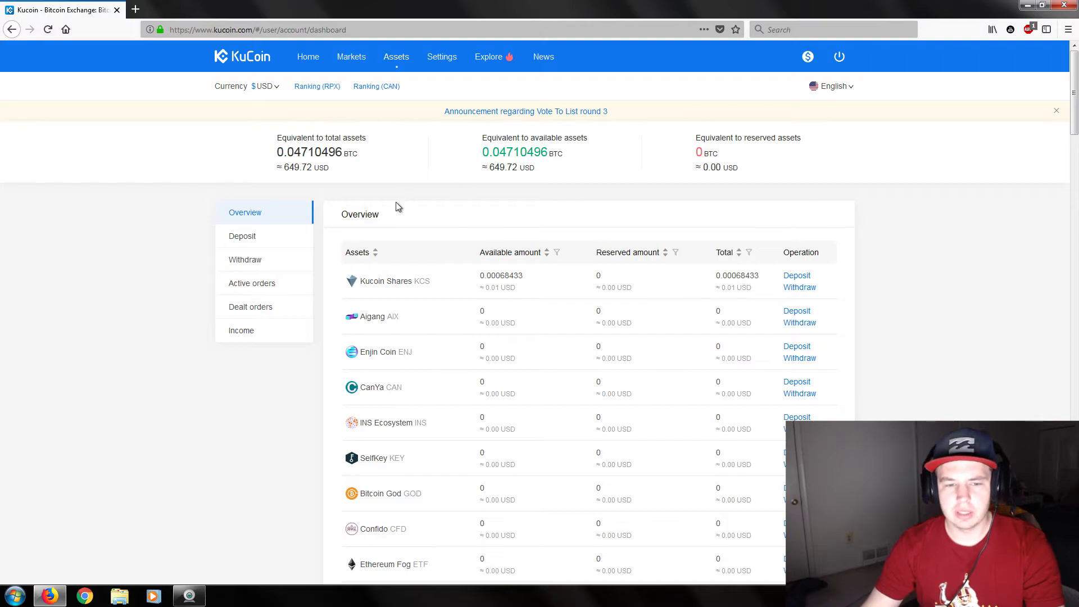
{"action": "scroll", "scroll_direction": "down", "scroll_amount": 3}
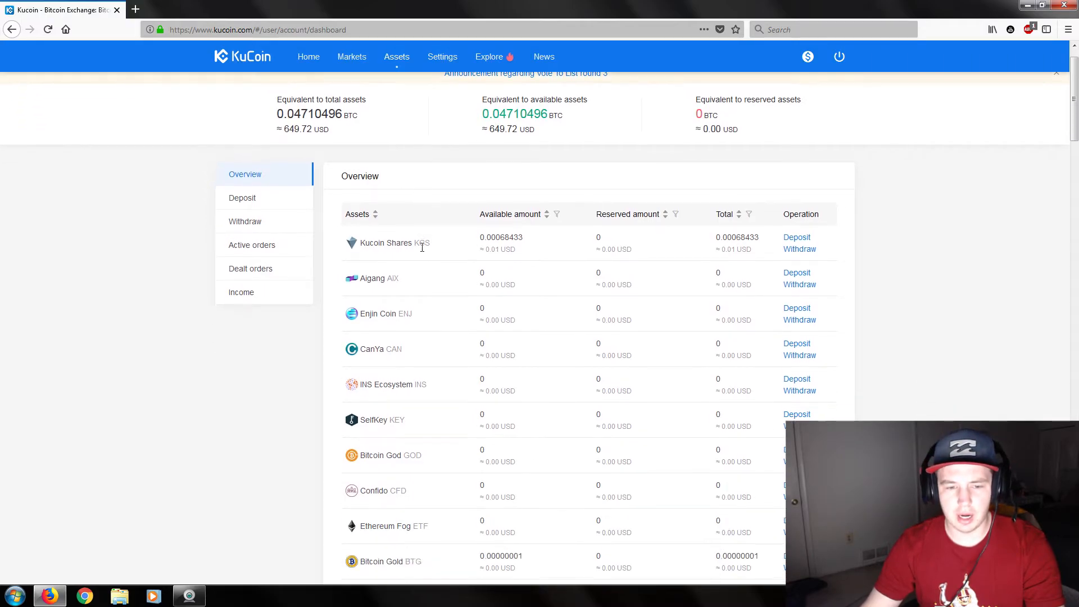
{"action": "scroll", "scroll_direction": "down", "scroll_amount": 3}
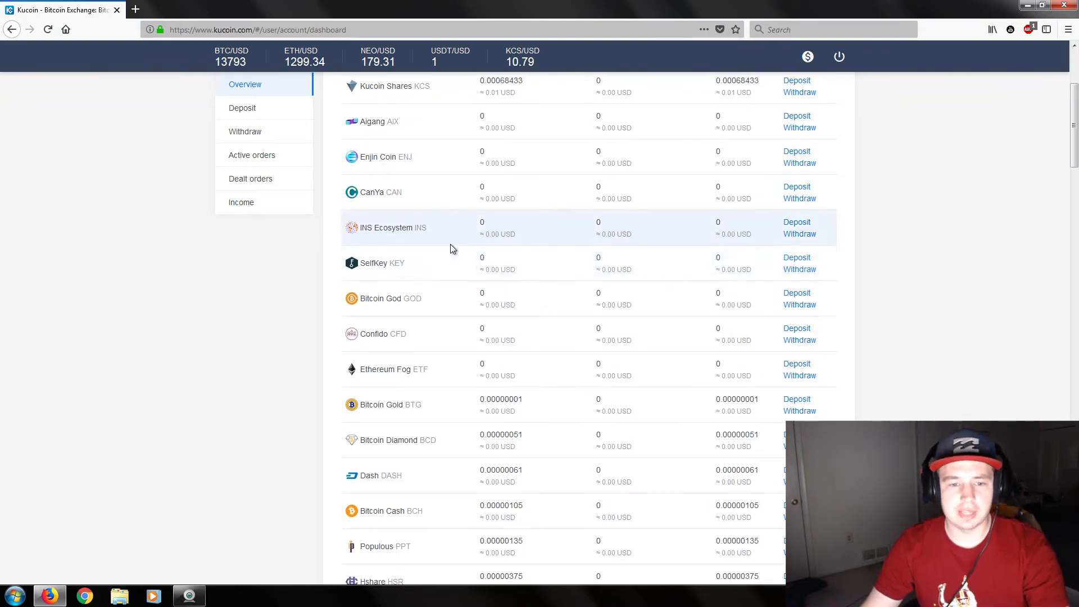
{"action": "scroll", "scroll_direction": "down", "scroll_amount": 3}
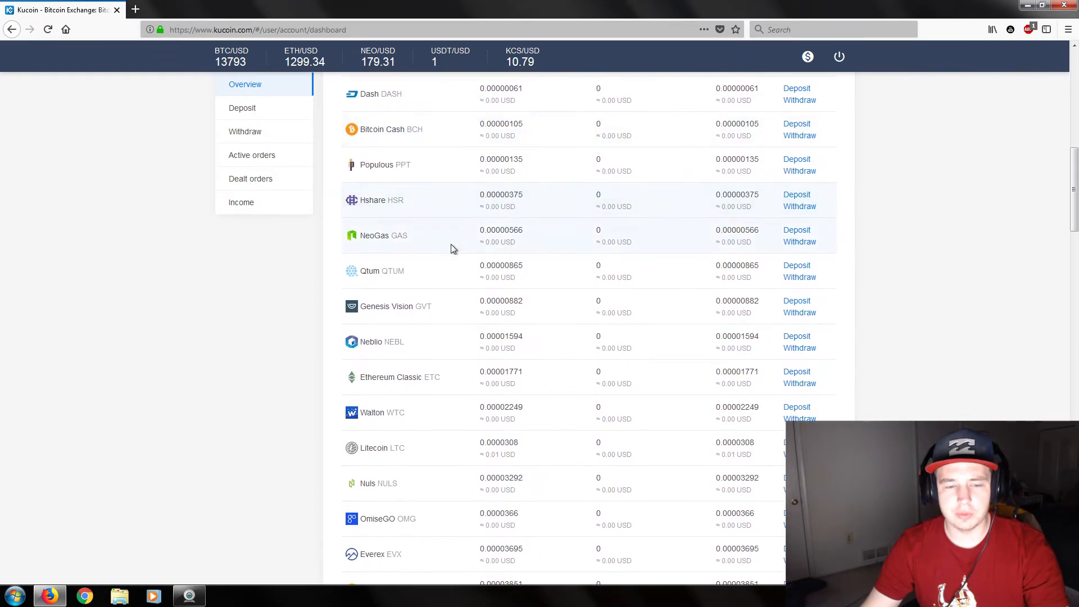
{"action": "scroll", "scroll_direction": "down", "scroll_amount": 3}
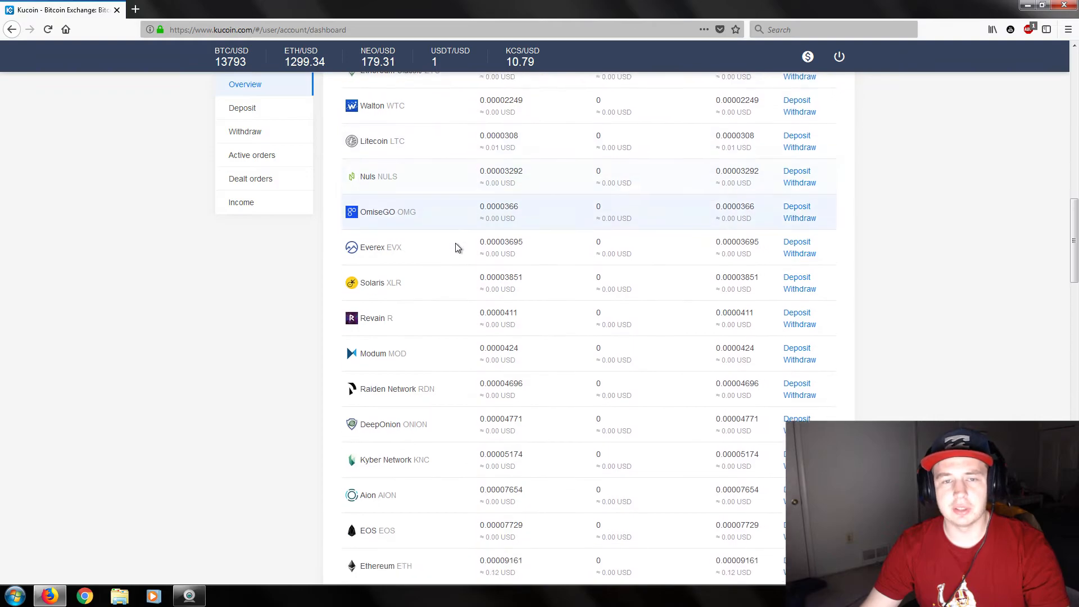
{"action": "scroll", "scroll_direction": "down", "scroll_amount": 3}
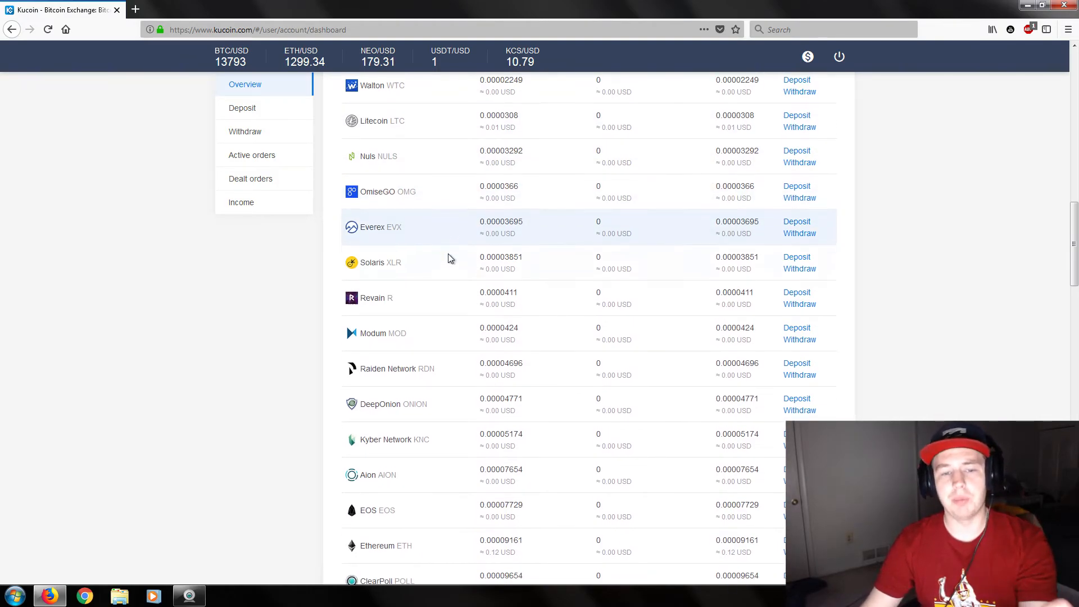
{"action": "scroll", "scroll_direction": "down", "scroll_amount": 3}
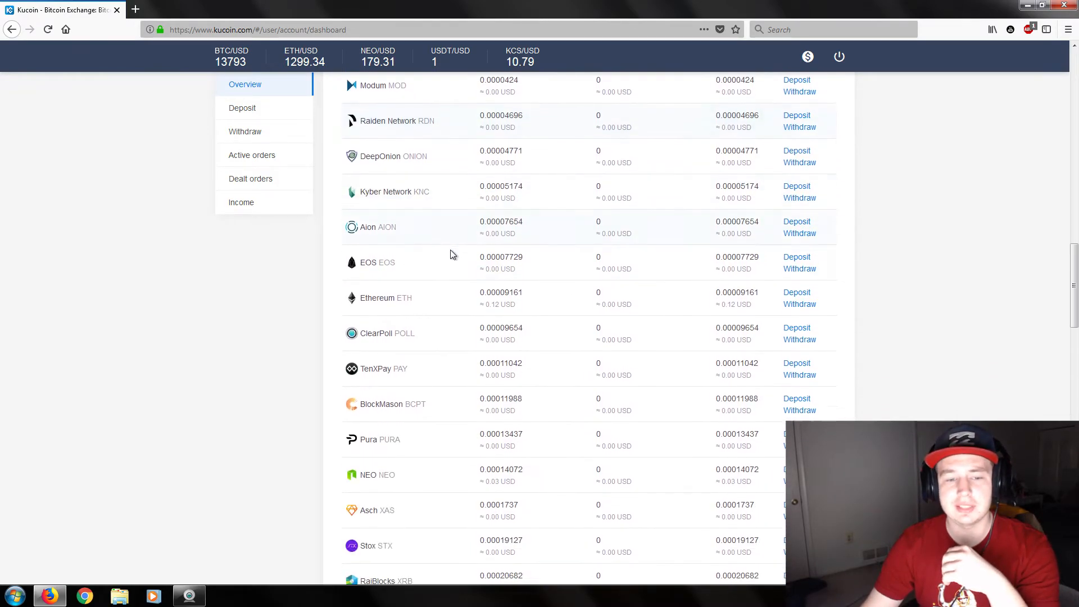
{"action": "scroll", "scroll_direction": "down", "scroll_amount": 3}
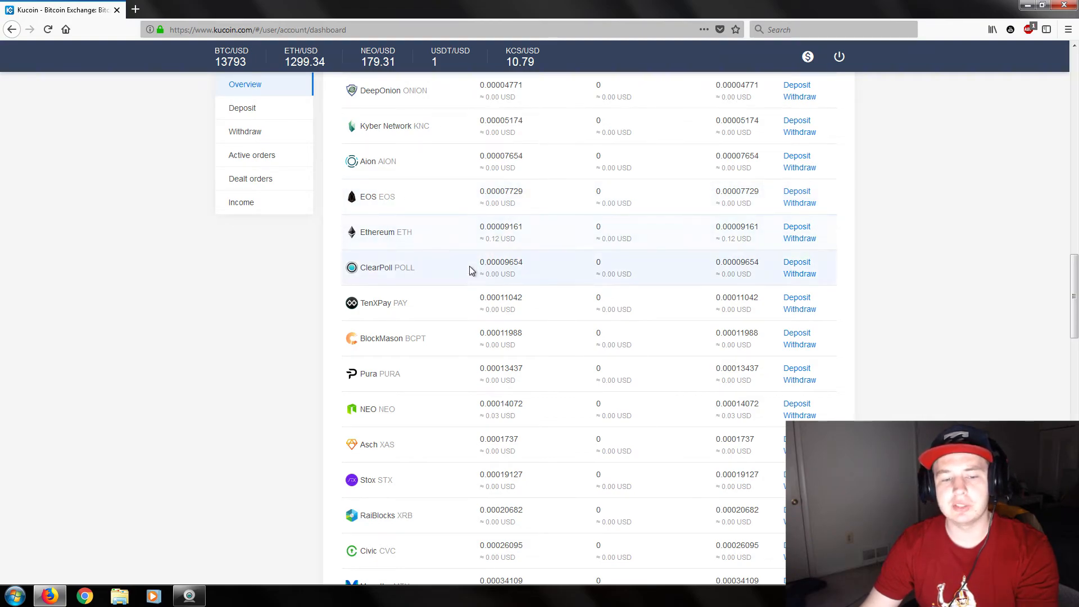
{"action": "mouse_move", "coordinate": [459, 276]}
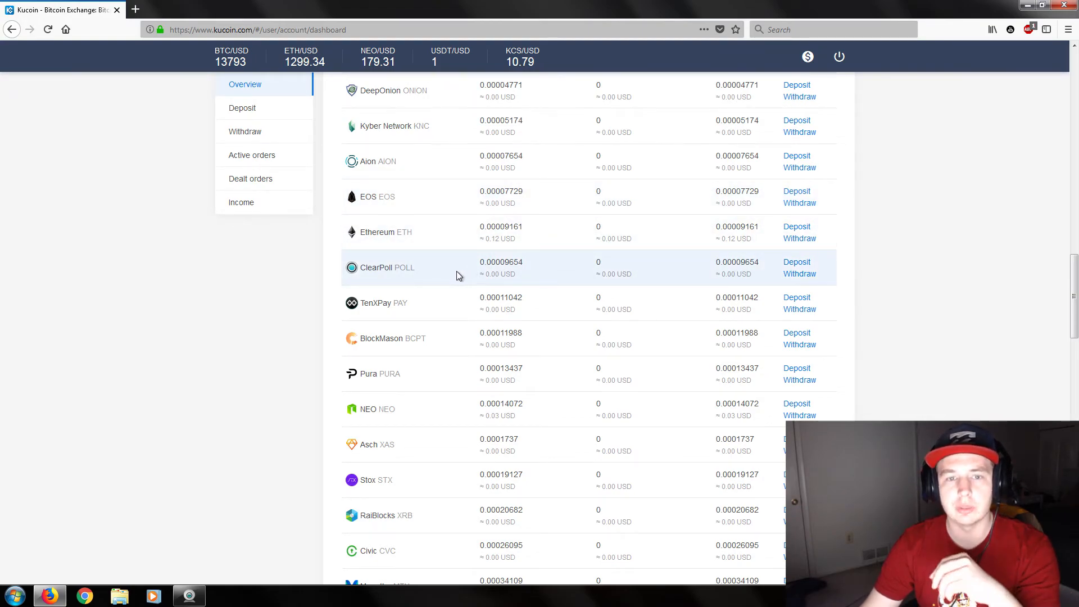
{"action": "scroll", "scroll_direction": "down", "scroll_amount": 3}
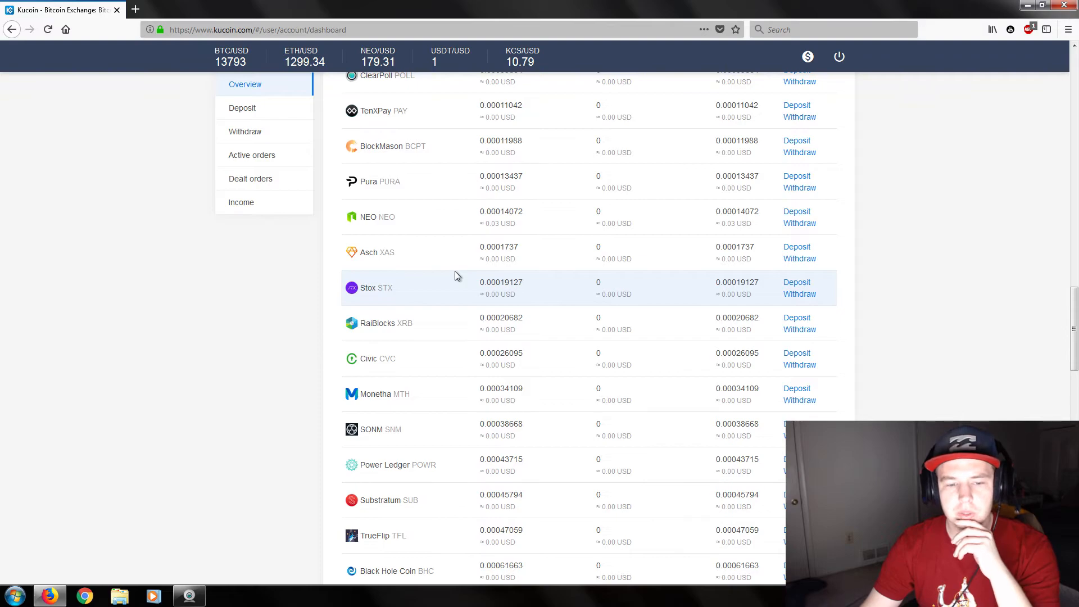
{"action": "scroll", "scroll_direction": "down", "scroll_amount": 3}
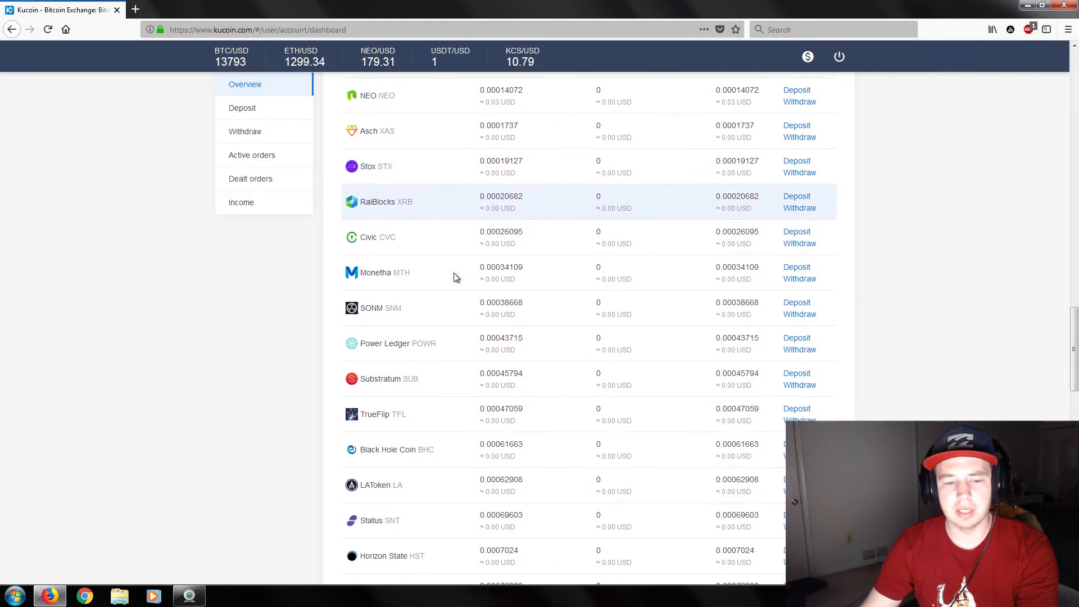
{"action": "scroll", "scroll_direction": "down", "scroll_amount": 3}
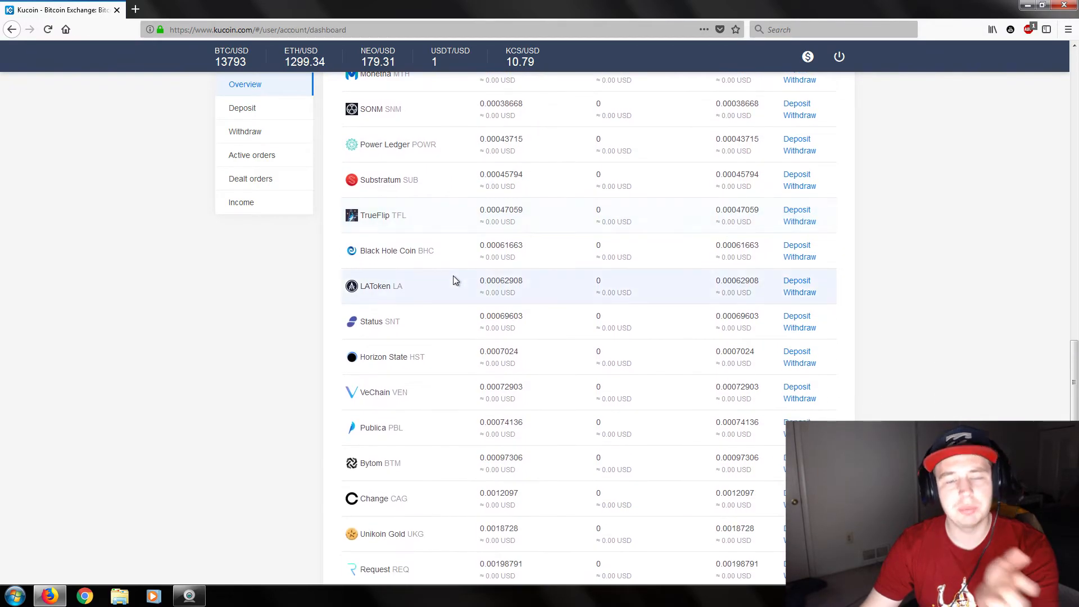
{"action": "scroll", "scroll_direction": "down", "scroll_amount": 3}
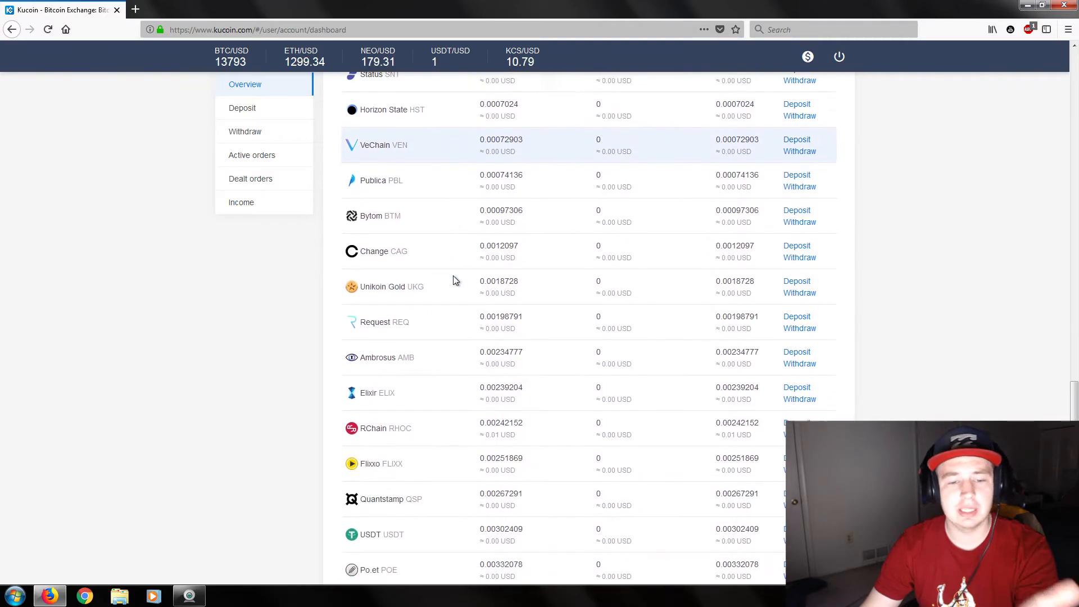
{"action": "scroll", "scroll_direction": "down", "scroll_amount": 3}
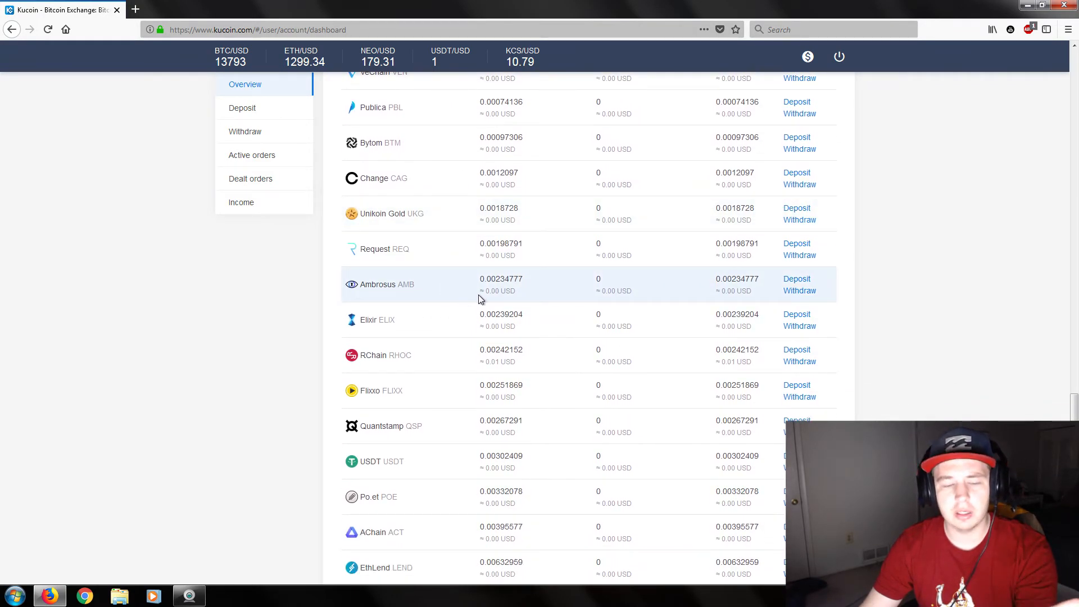
{"action": "scroll", "scroll_direction": "down", "scroll_amount": 3}
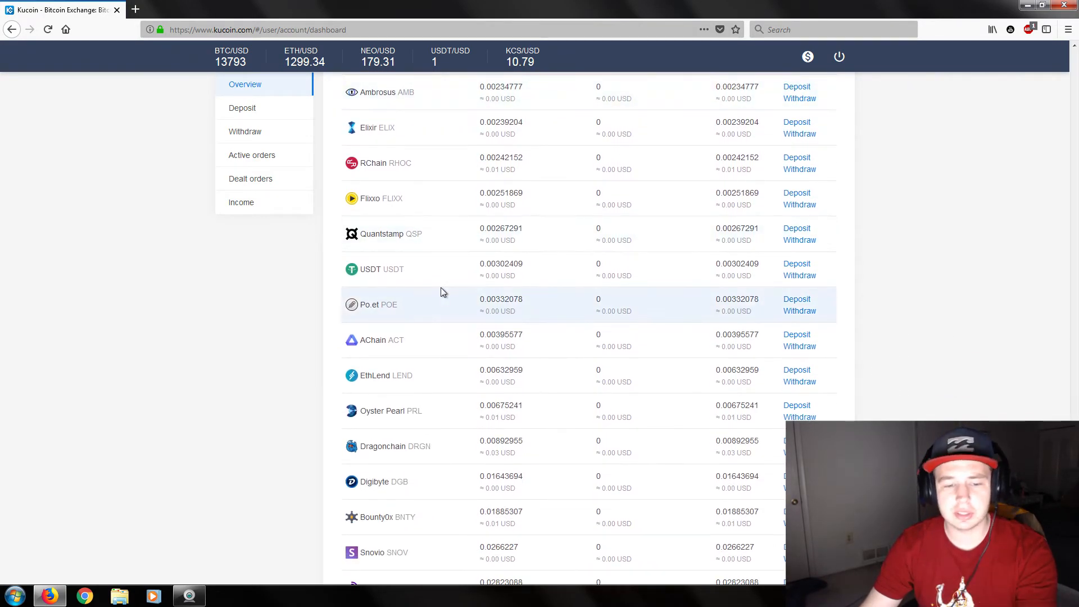
{"action": "scroll", "scroll_direction": "down", "scroll_amount": 3}
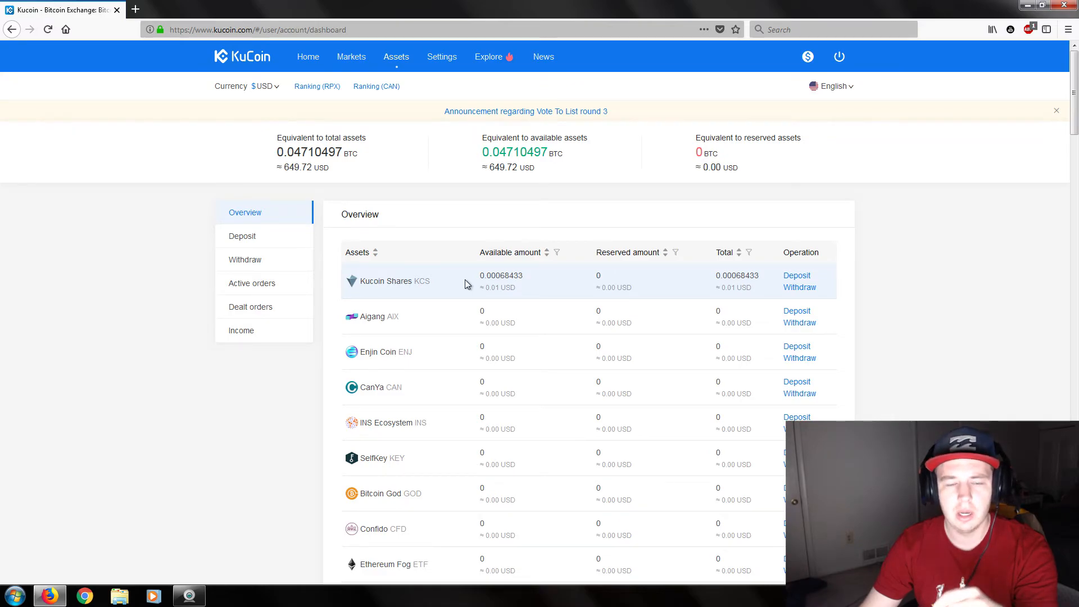
{"action": "scroll", "scroll_direction": "down", "scroll_amount": 3}
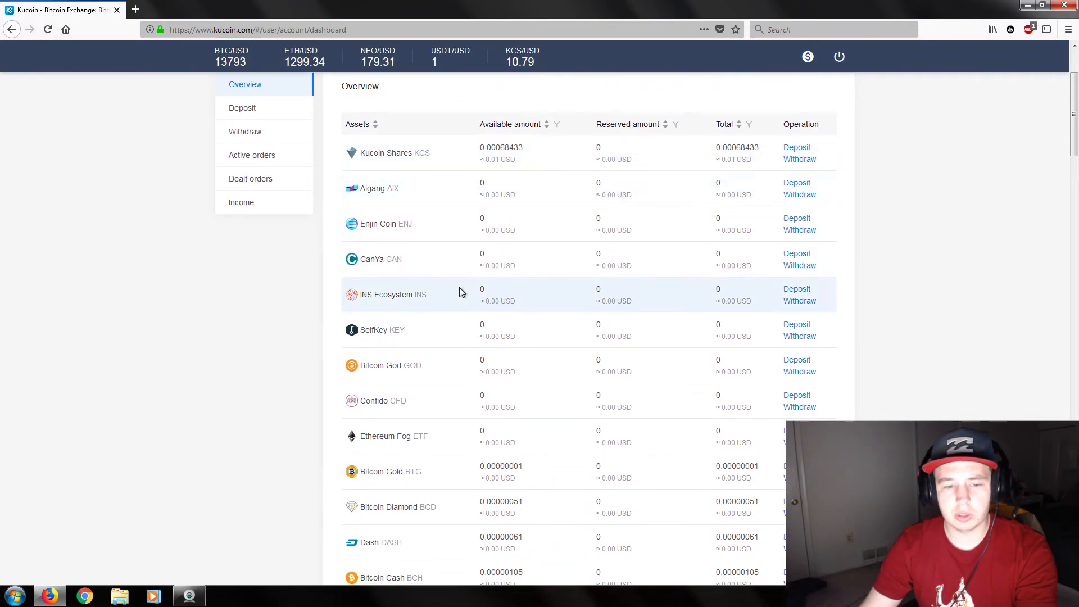
{"action": "scroll", "scroll_direction": "down", "scroll_amount": 3}
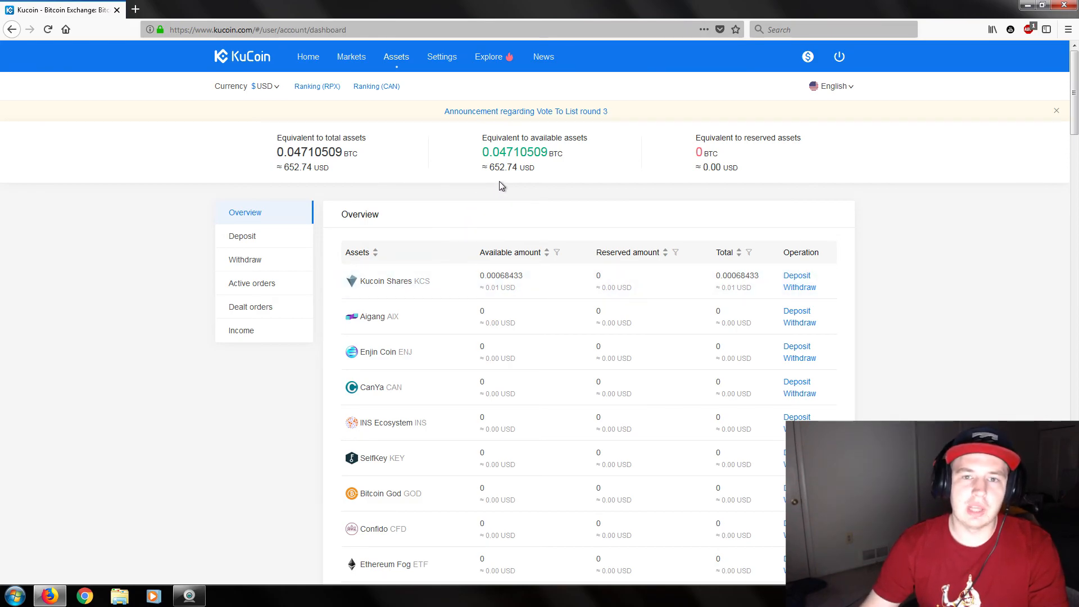
{"action": "mouse_move", "coordinate": [470, 186]}
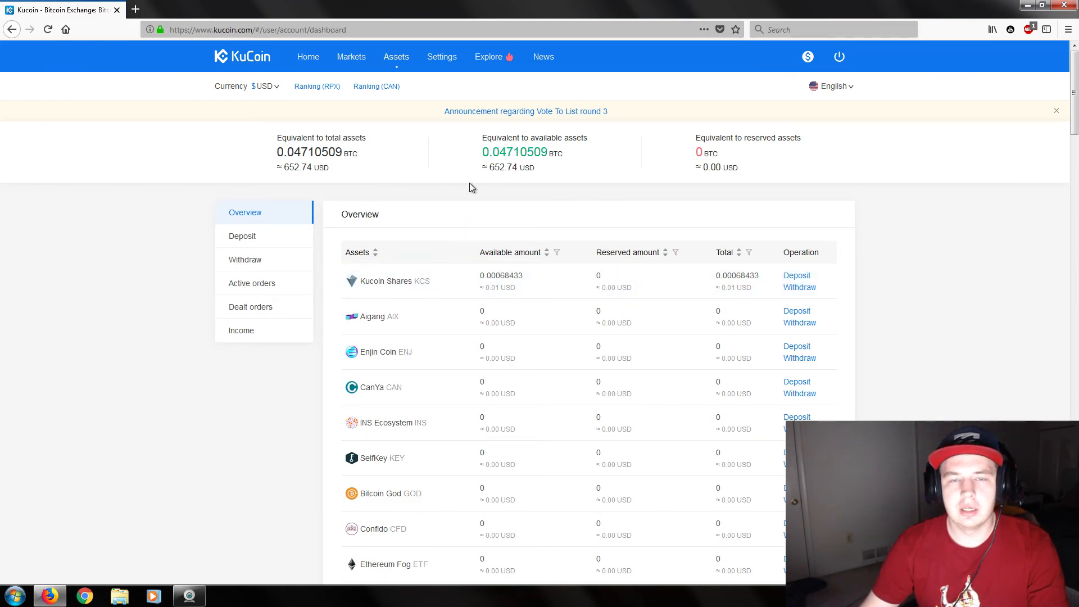
{"action": "mouse_move", "coordinate": [468, 201]}
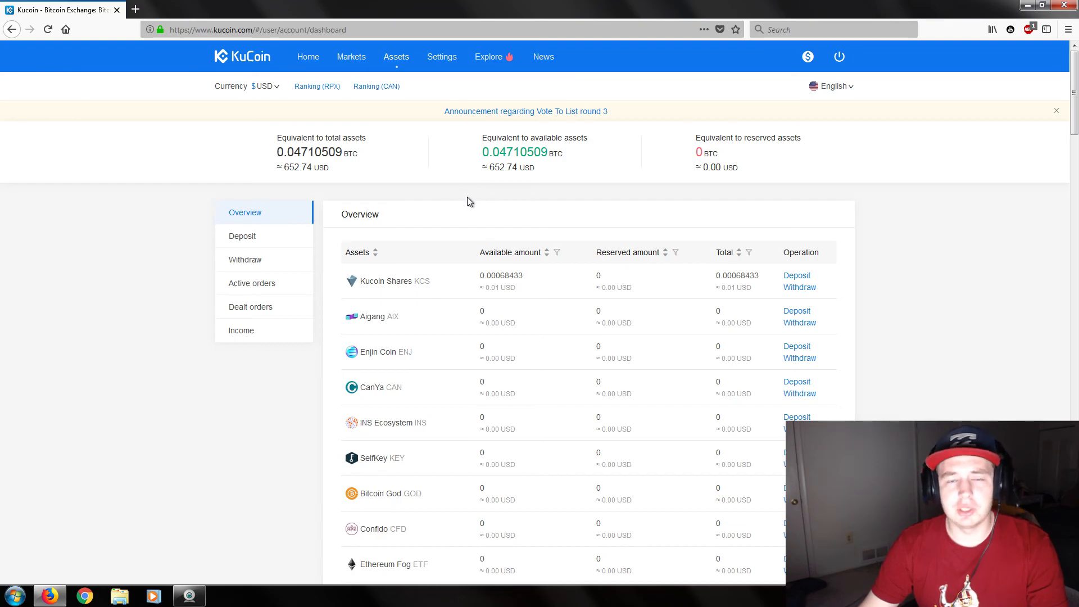